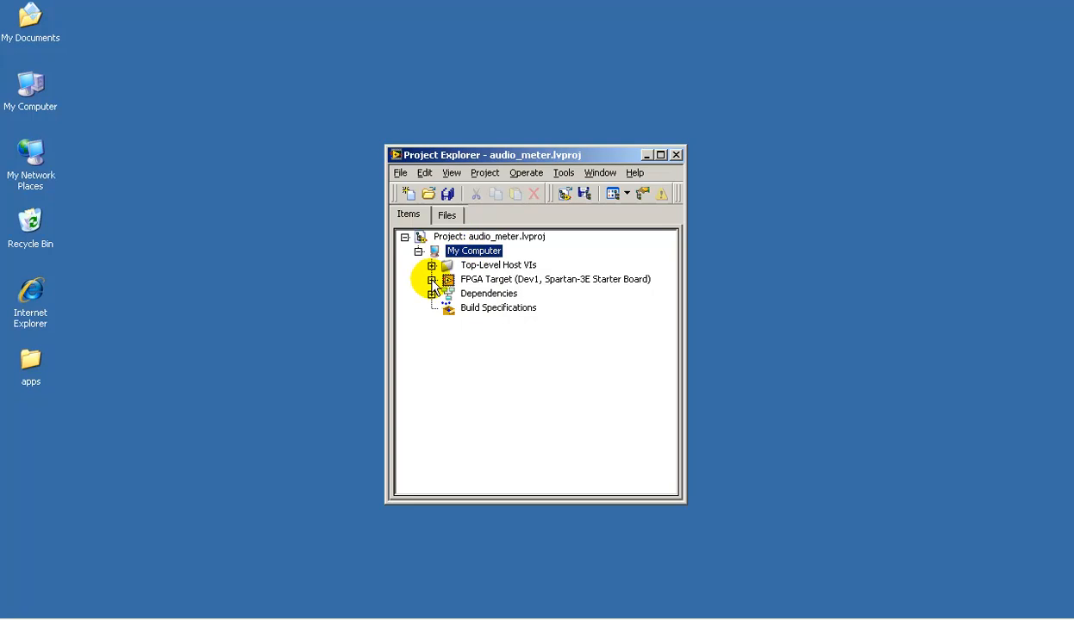
Open bargraph_decoder_gates.vi from the FPGA Target's traditional-style top-level VIs in Project Explorer
click(433, 279)
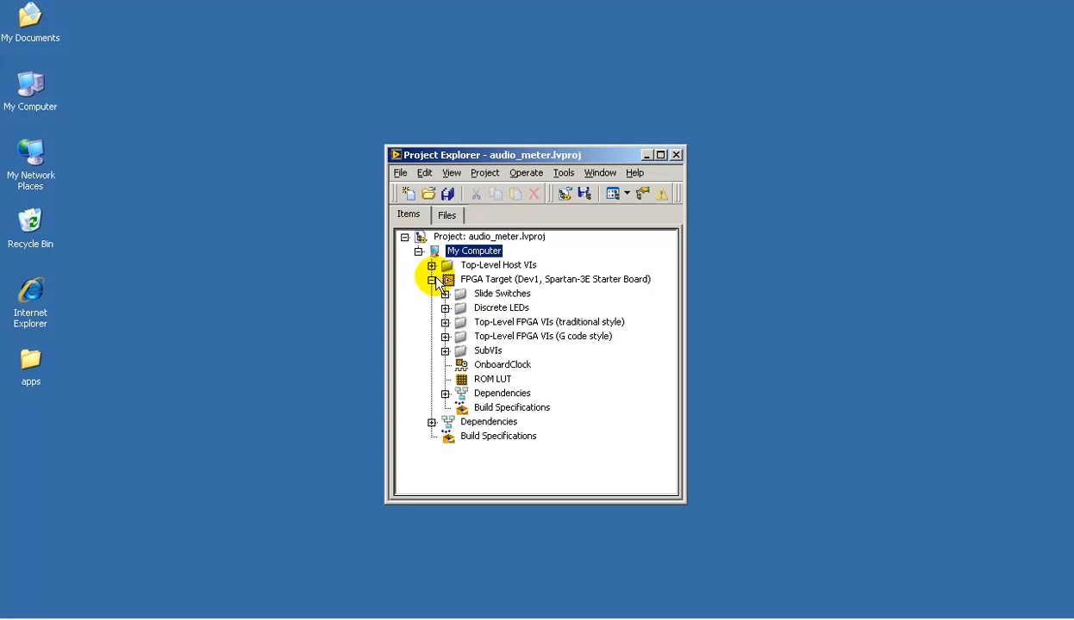
click(445, 322)
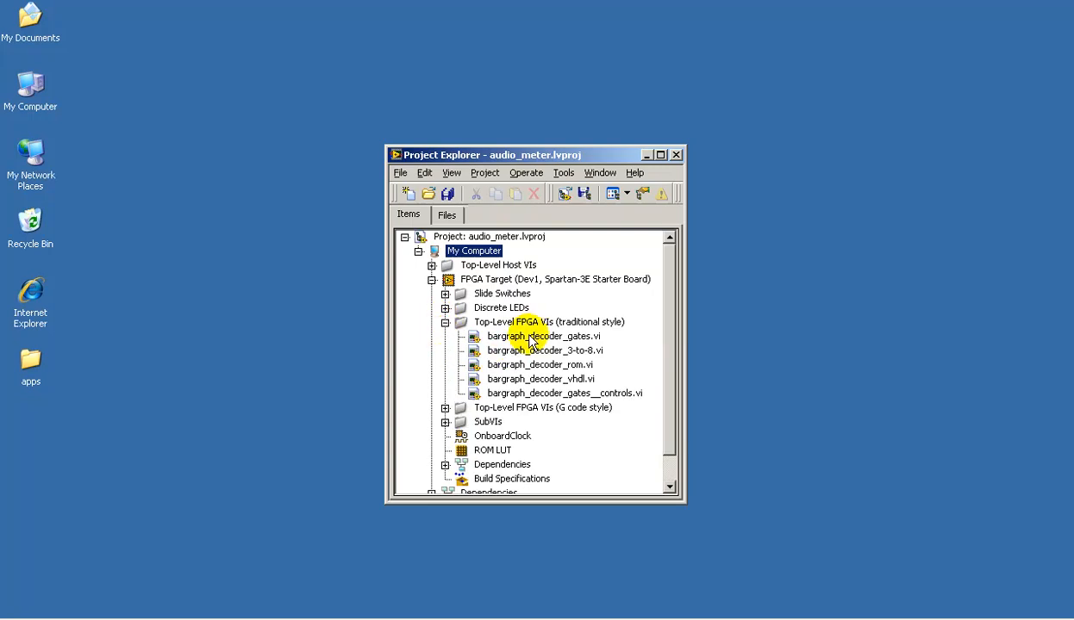
click(534, 336)
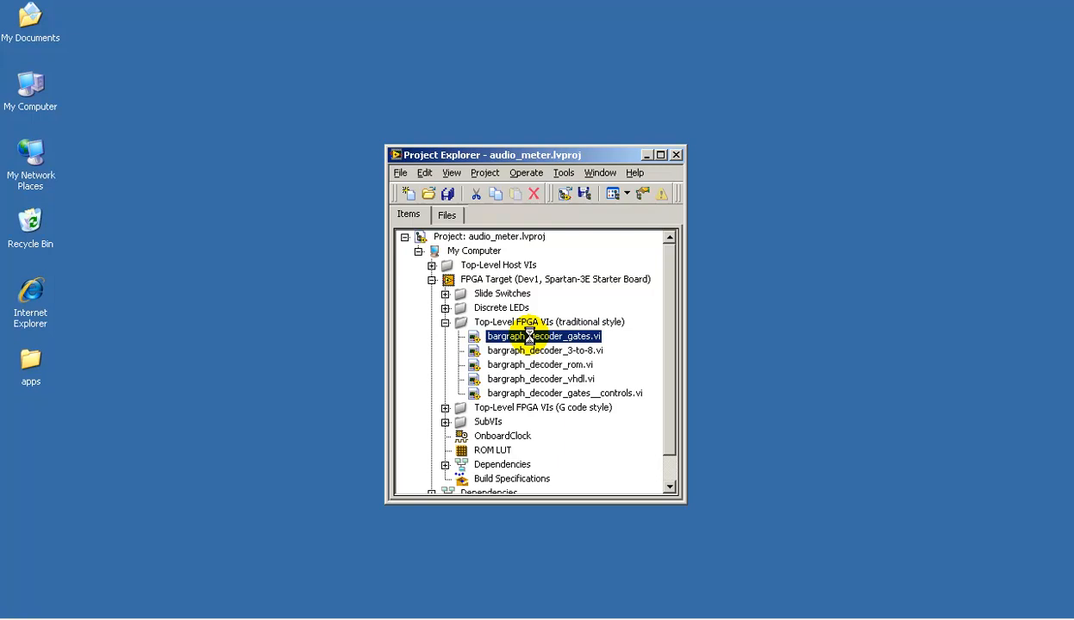
double_click(534, 336)
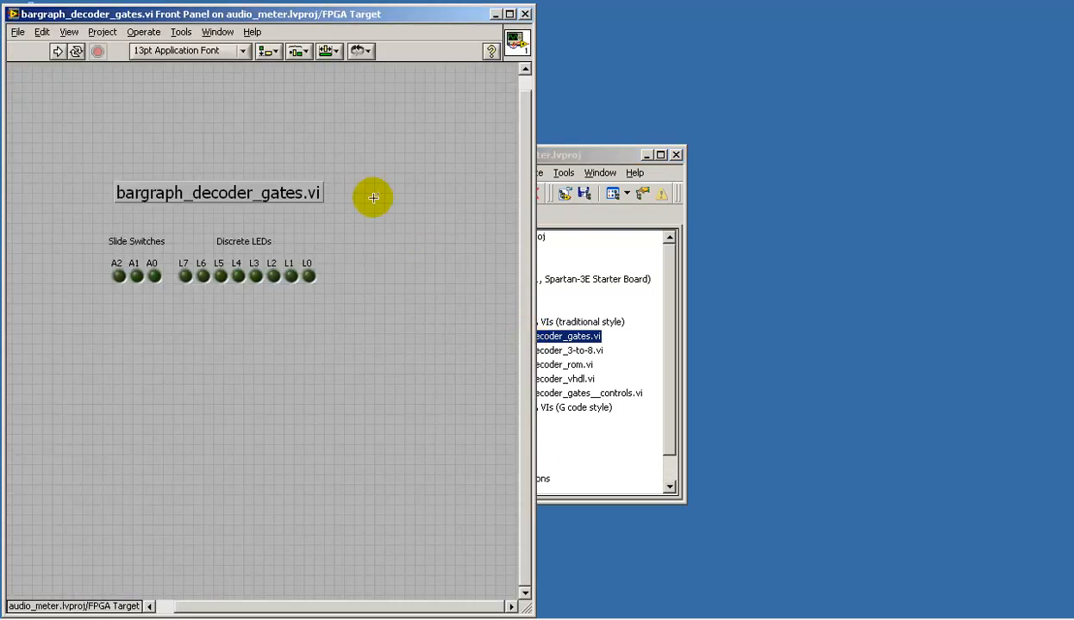
Show the VI's block diagram tiled beside the front panel via the Window menu
click(214, 31)
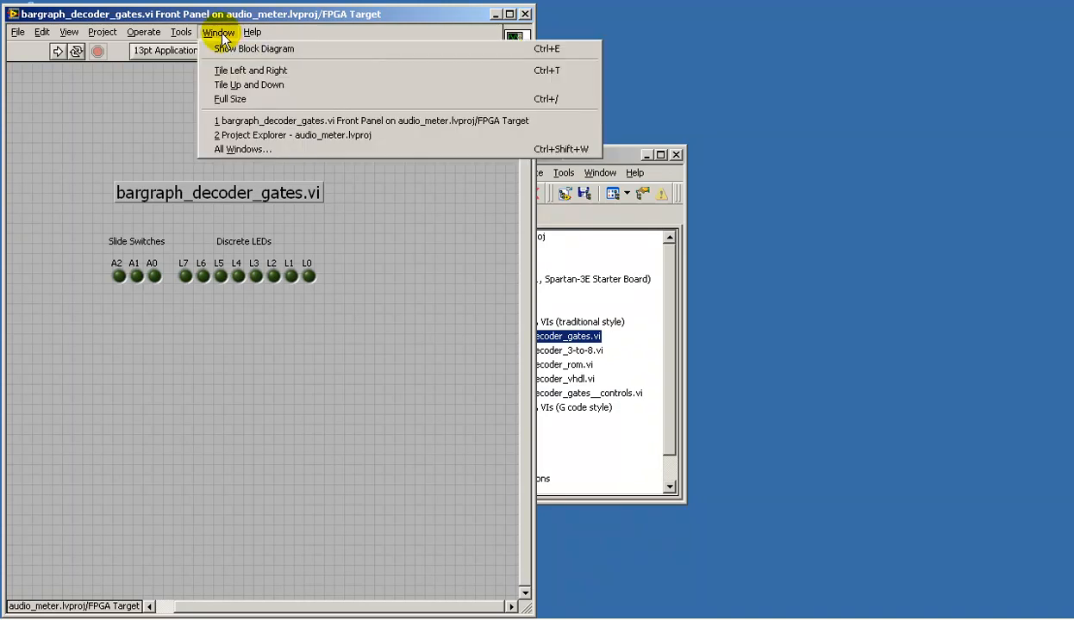
click(252, 48)
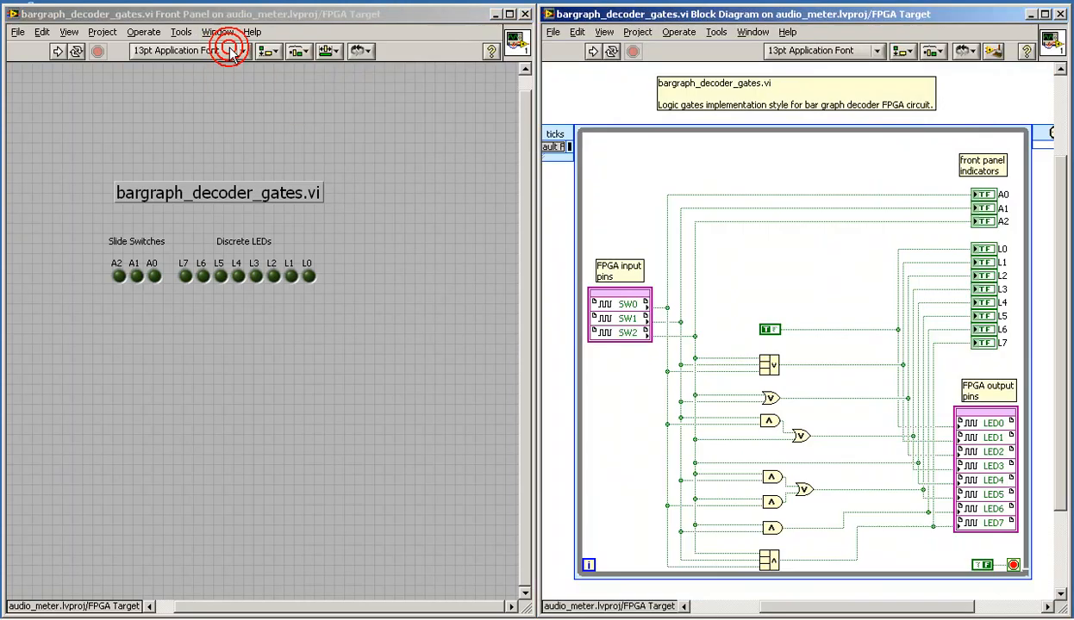
mouse_move(234, 53)
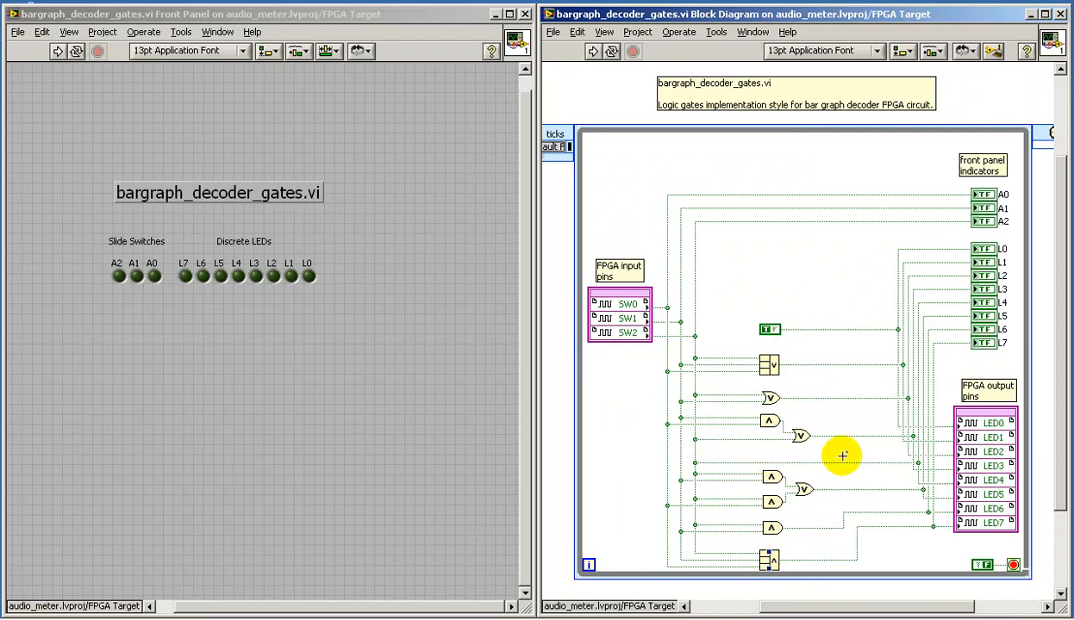
mouse_move(820, 365)
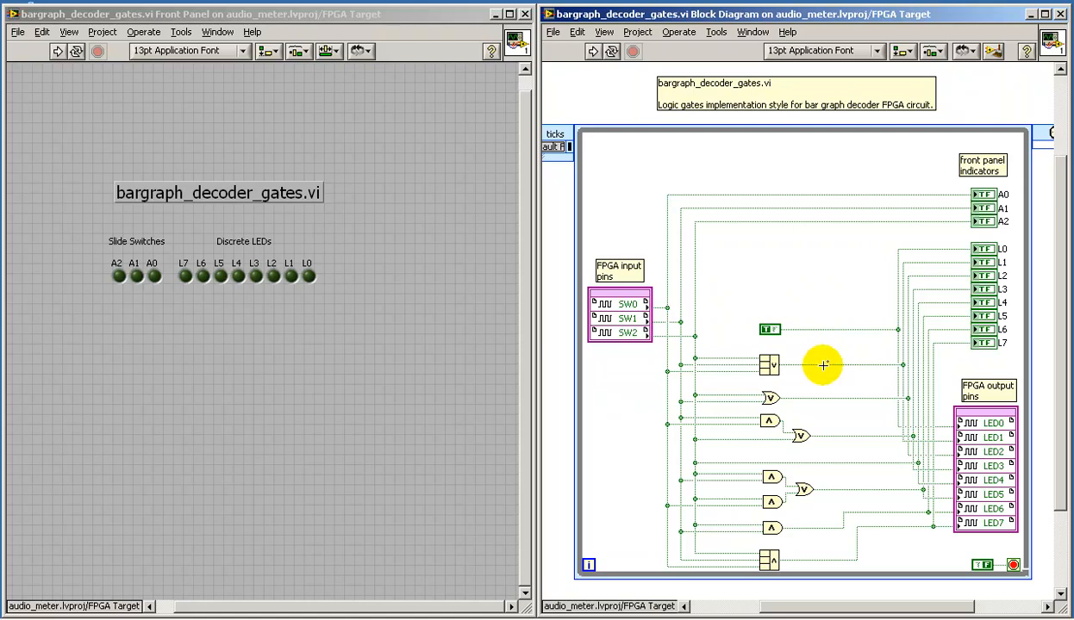
mouse_move(354, 348)
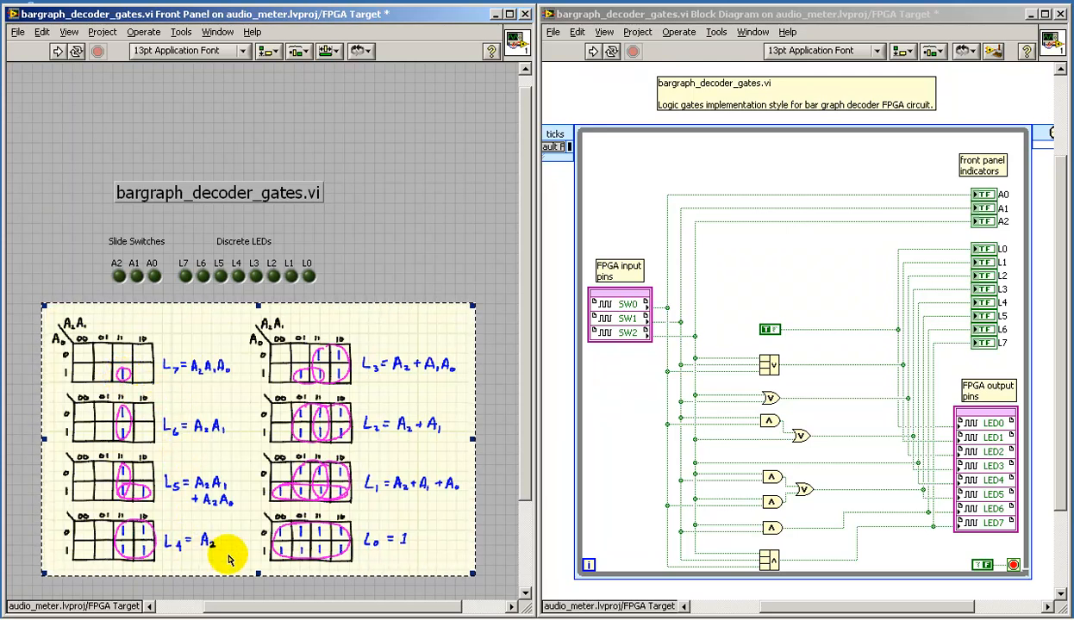
mouse_move(414, 551)
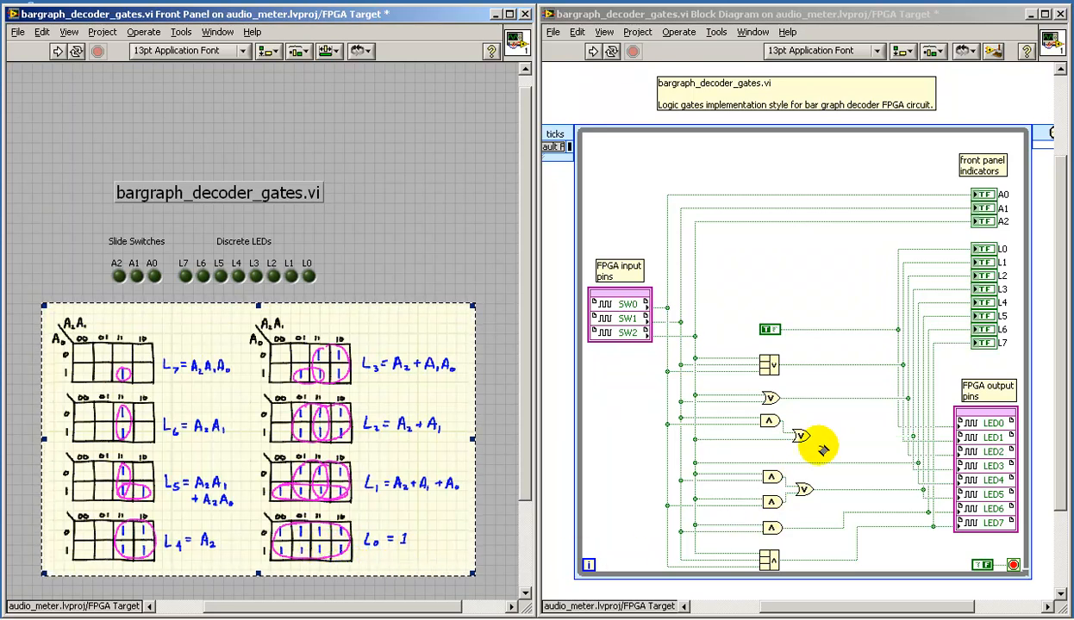
mouse_move(844, 286)
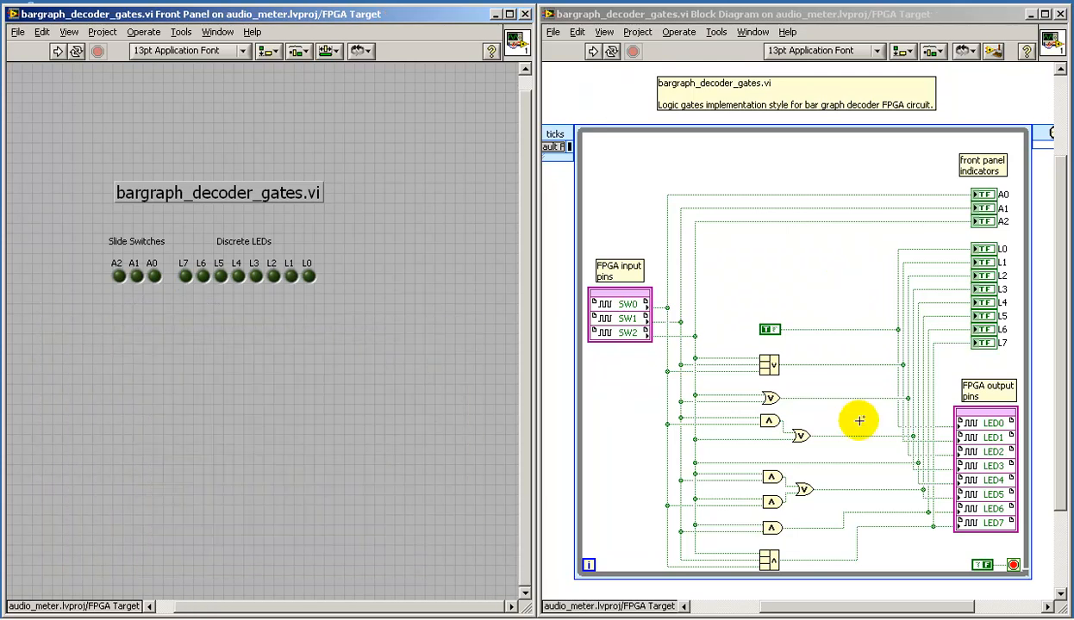
mouse_move(844, 286)
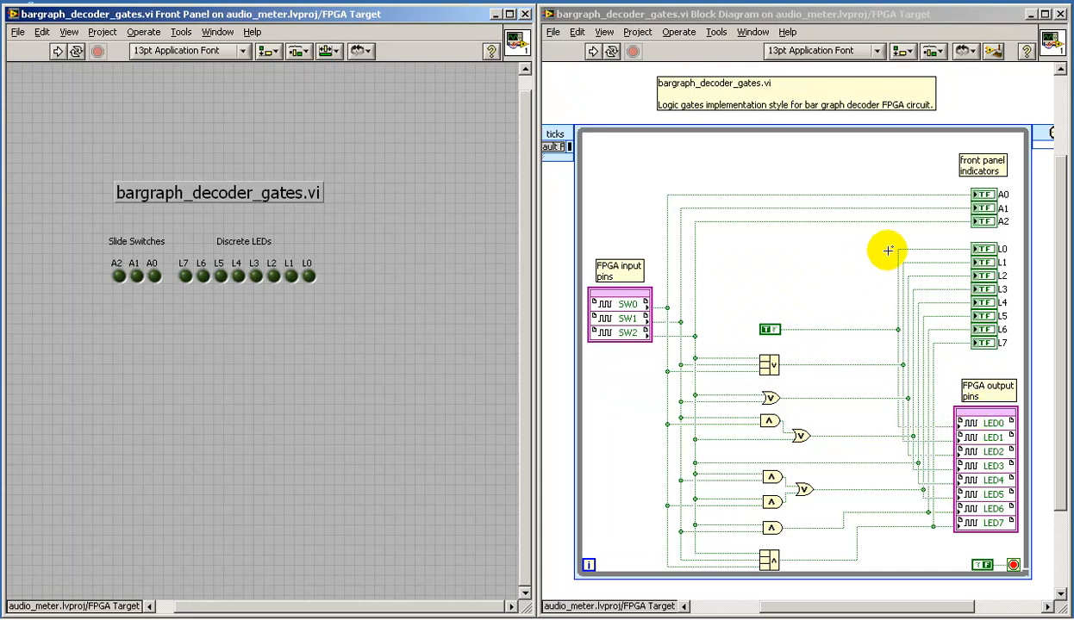
mouse_move(1013, 221)
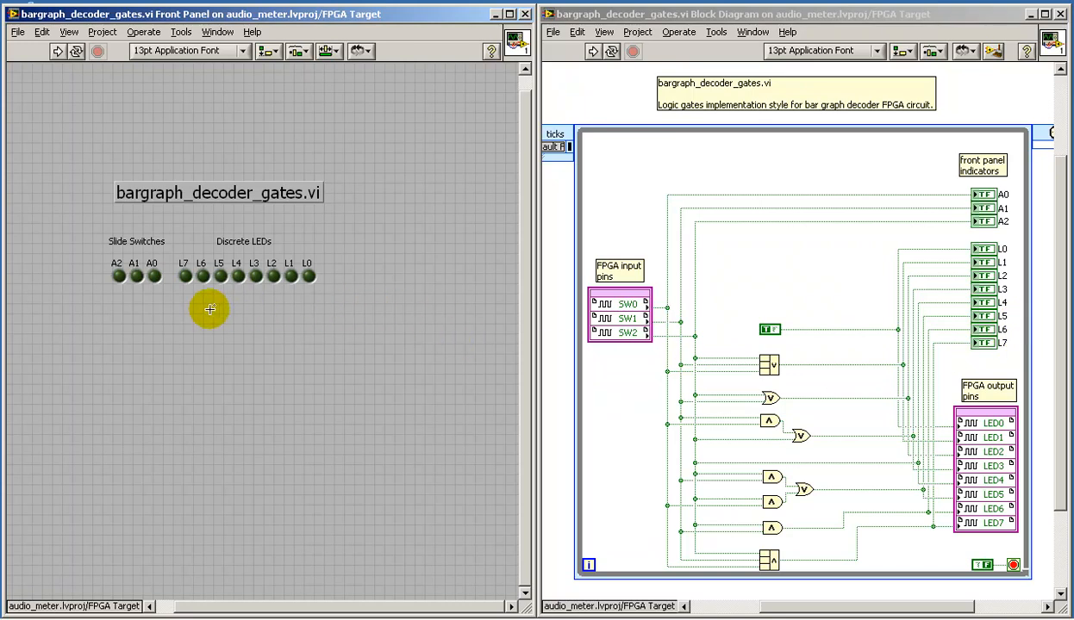
mouse_move(338, 328)
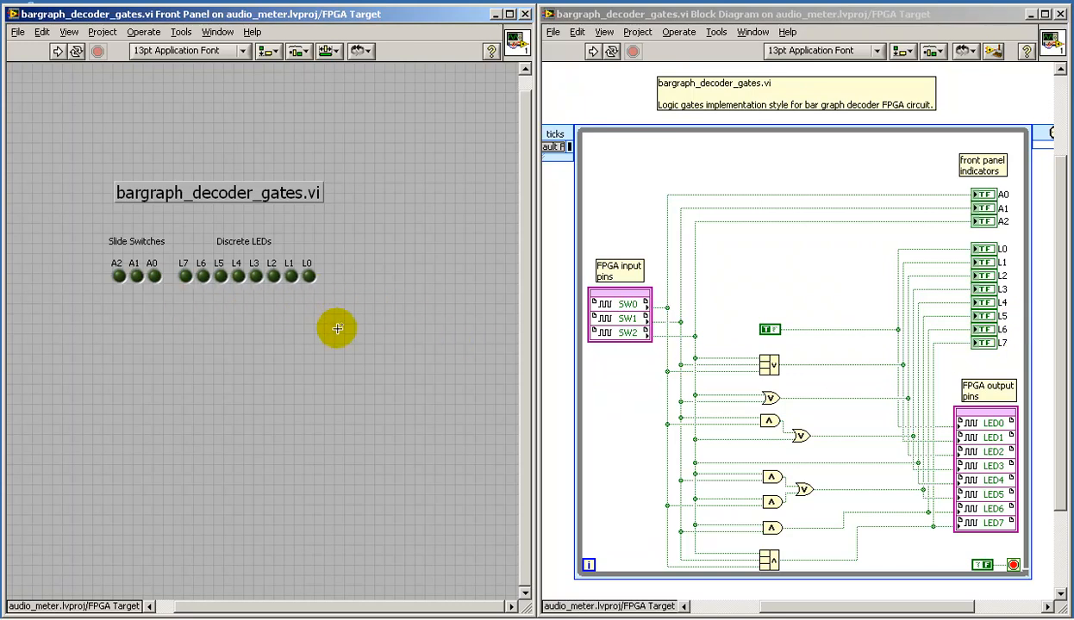
mouse_move(452, 360)
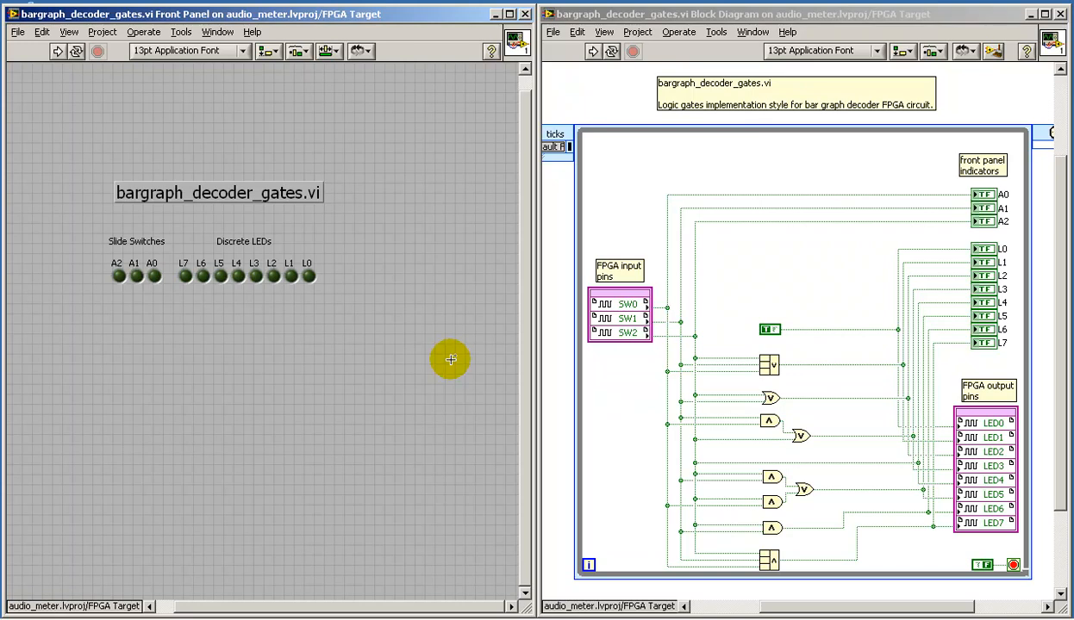
mouse_move(274, 360)
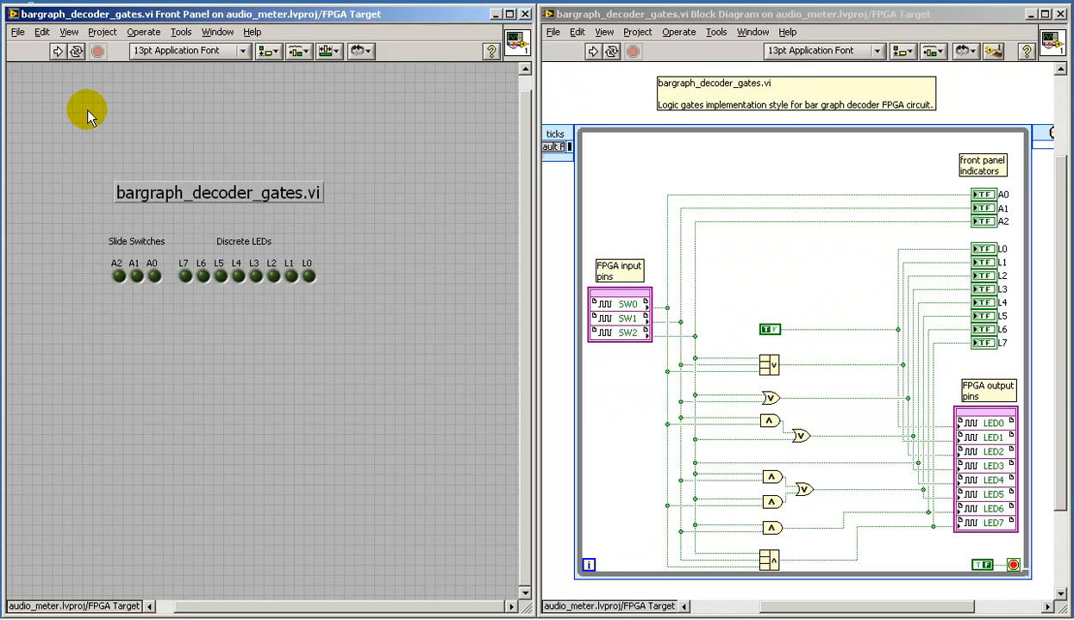
Run bargraph_decoder_gates.vi on the FPGA board
click(55, 53)
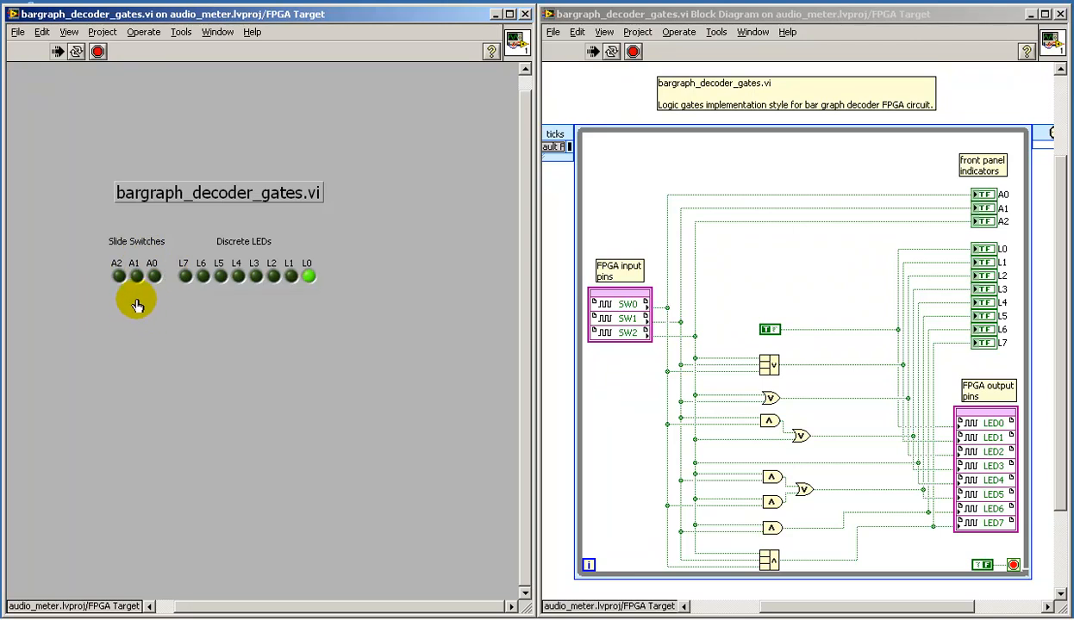
Toggle switch A2 to light LEDs L0–L4, then stop the running VI
click(152, 279)
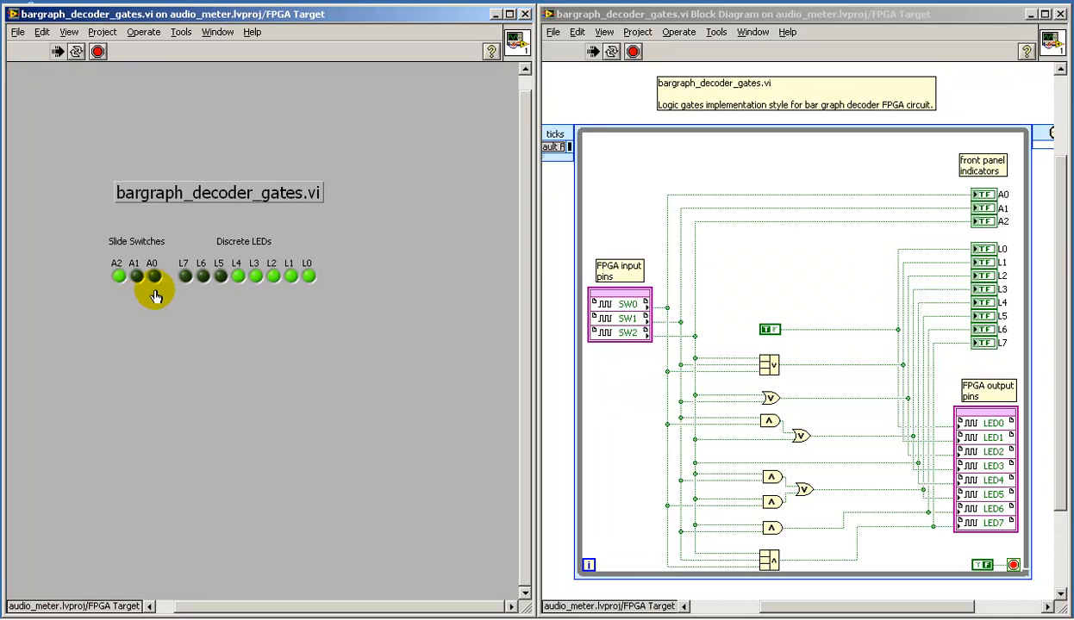
click(98, 60)
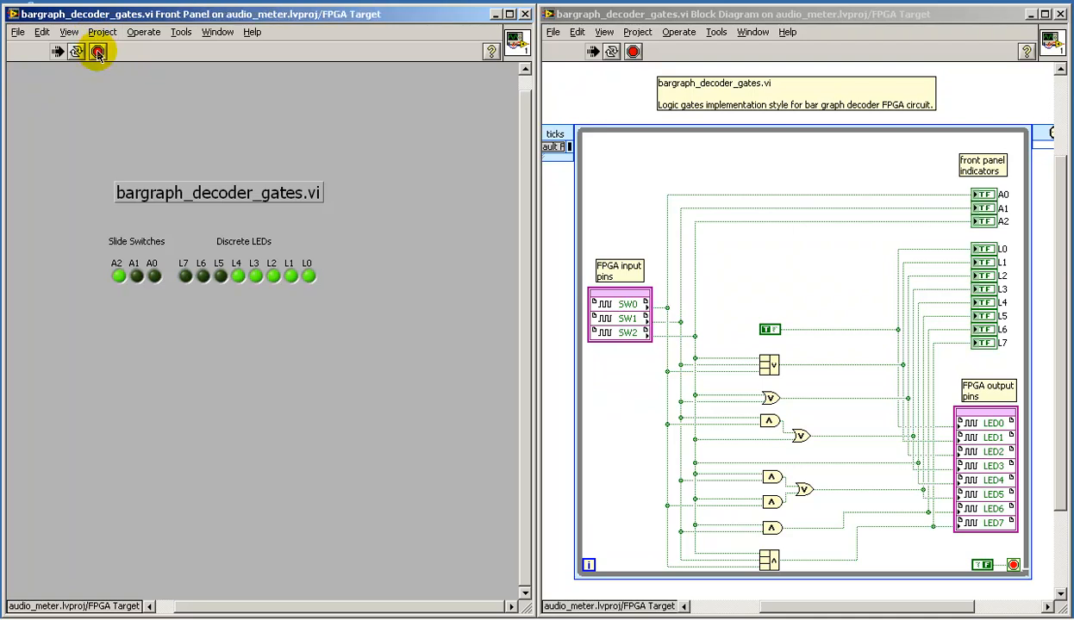
Make the block diagram the active window for editing
click(94, 55)
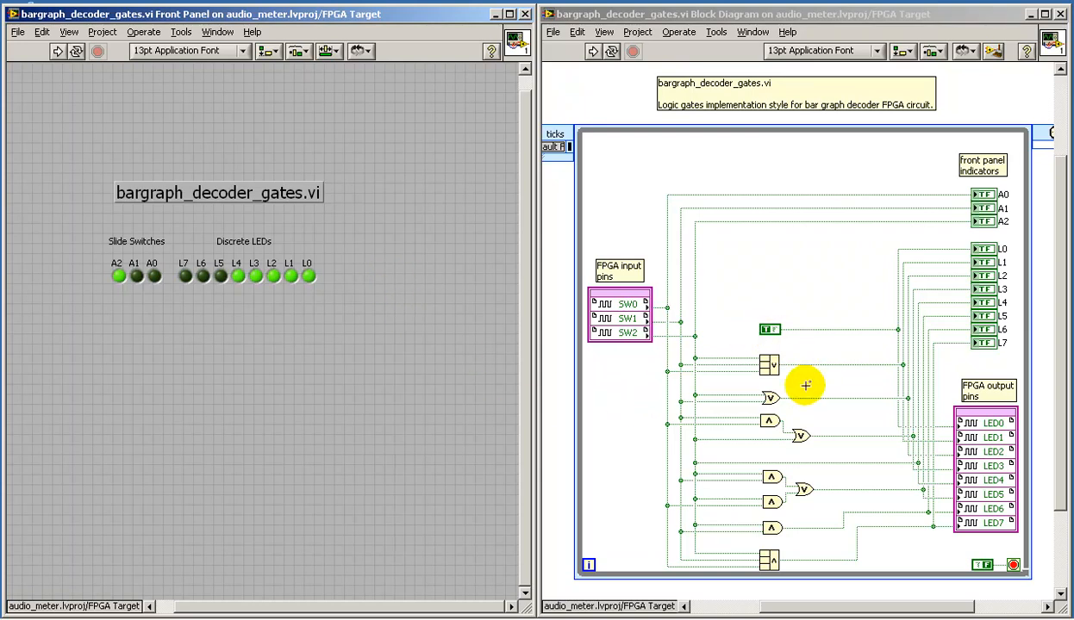
mouse_move(757, 263)
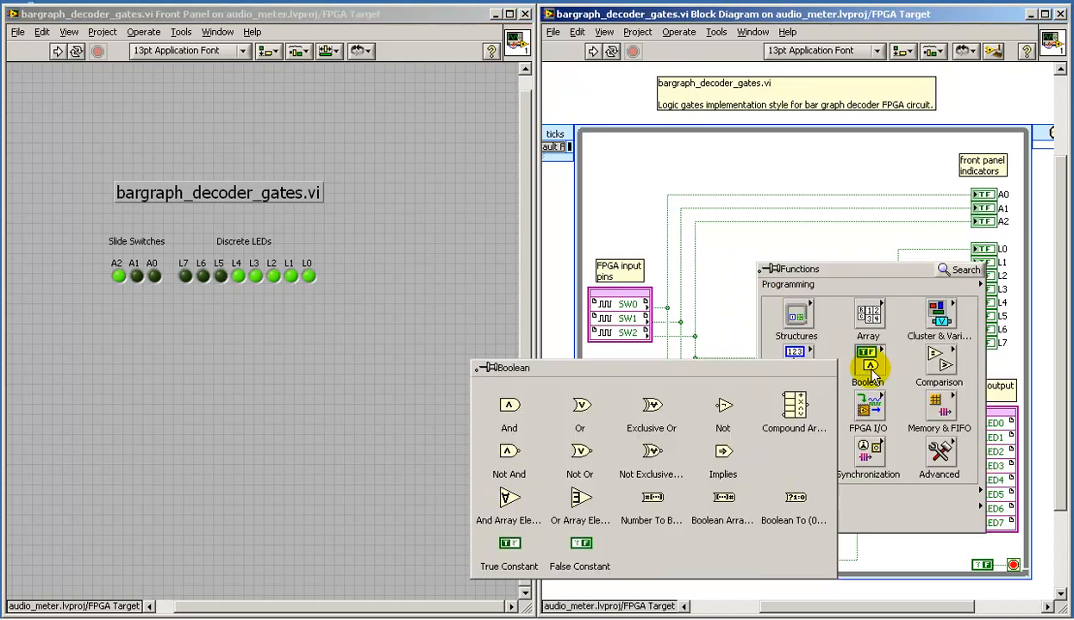
mouse_move(509, 407)
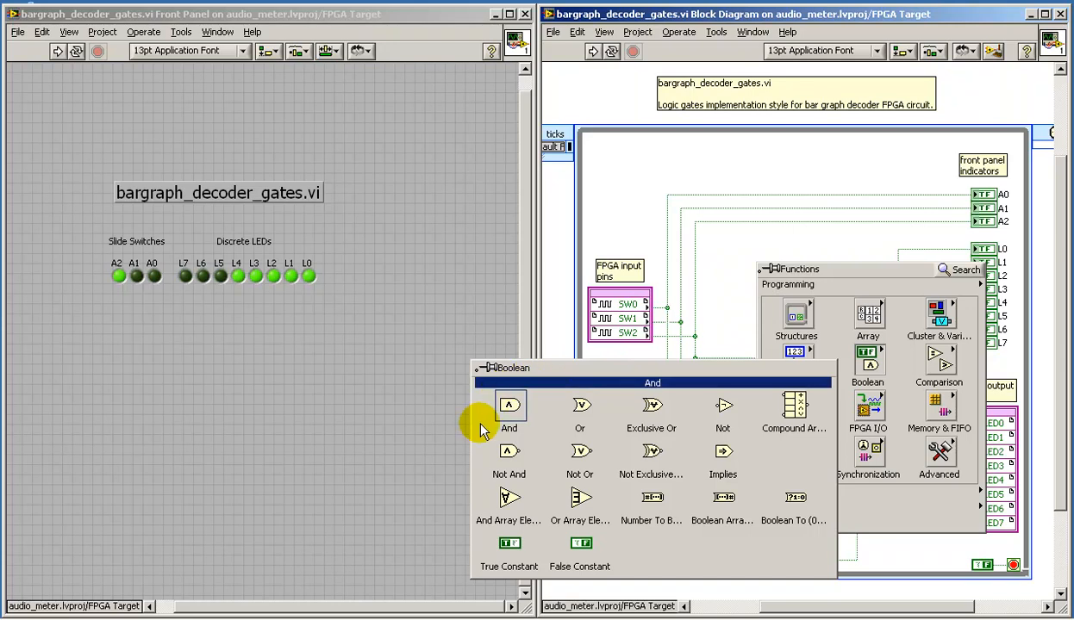
mouse_move(723, 451)
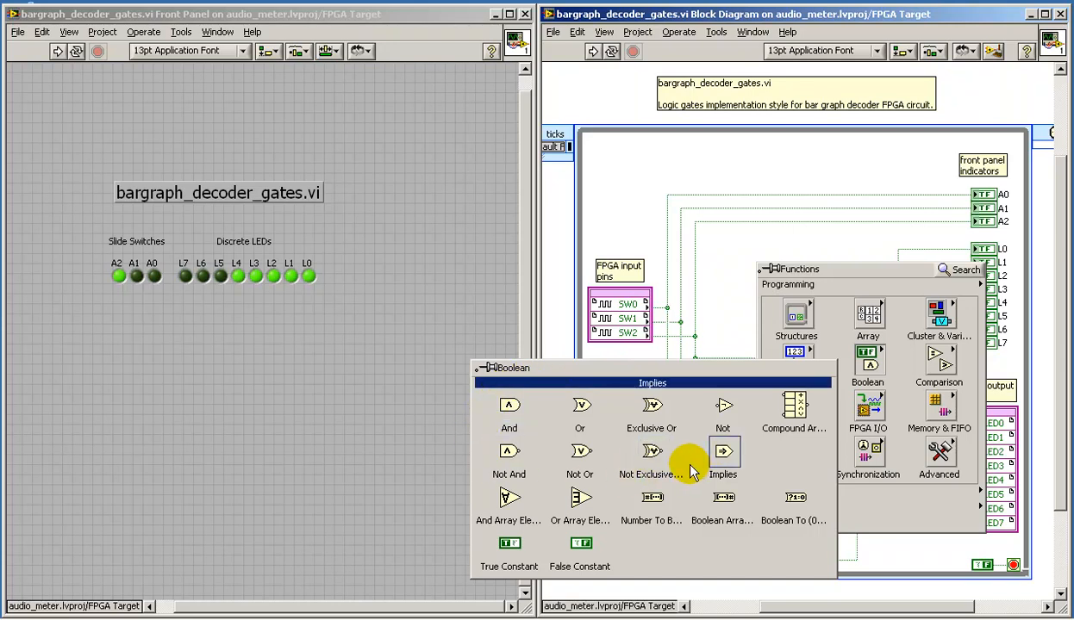
mouse_move(775, 465)
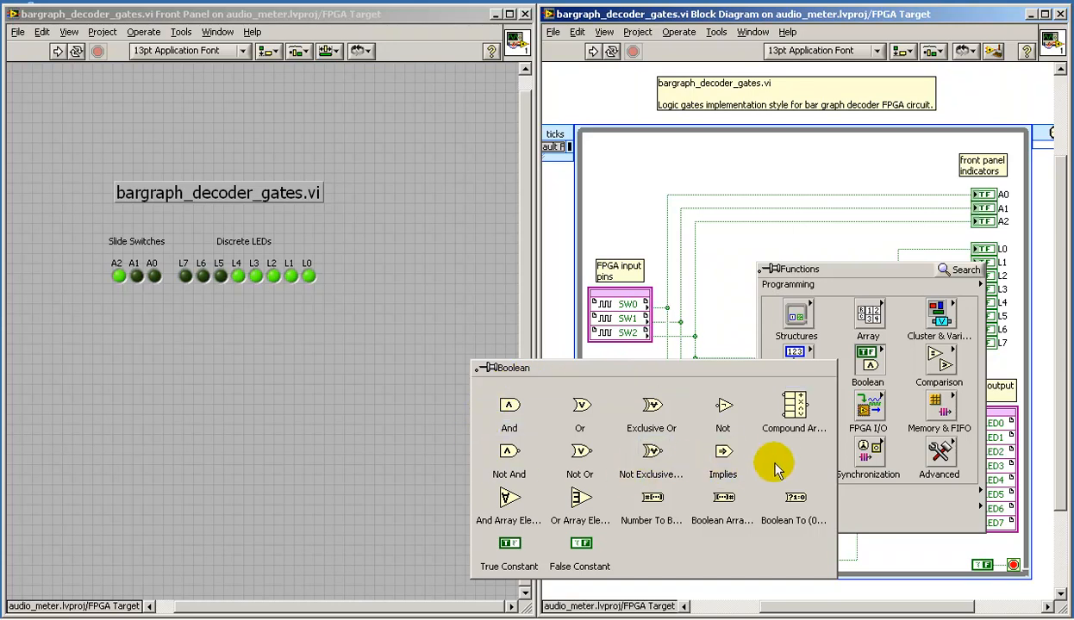
mouse_move(768, 446)
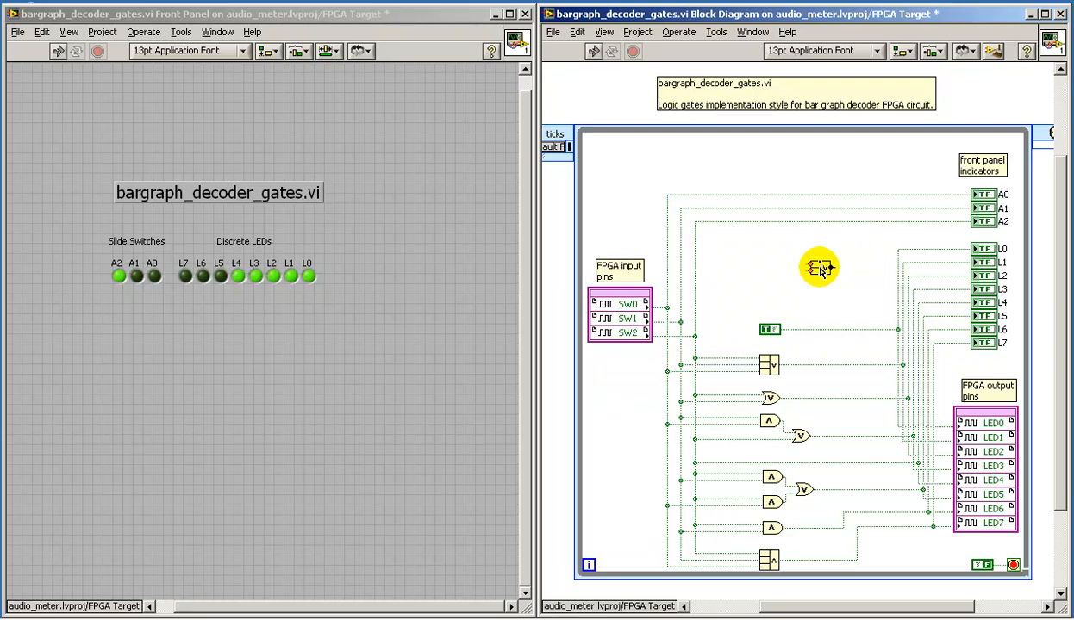
Place a multi-input Compound Arithmetic node set to AND mode with one terminal inverted
drag(819, 267, 771, 365)
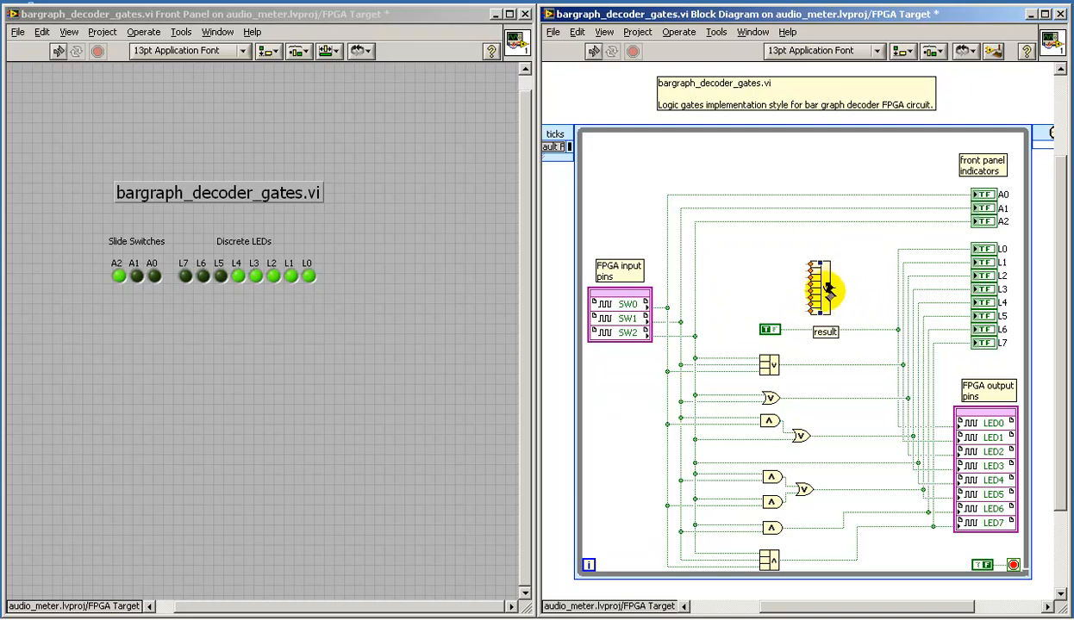
right_click(831, 290)
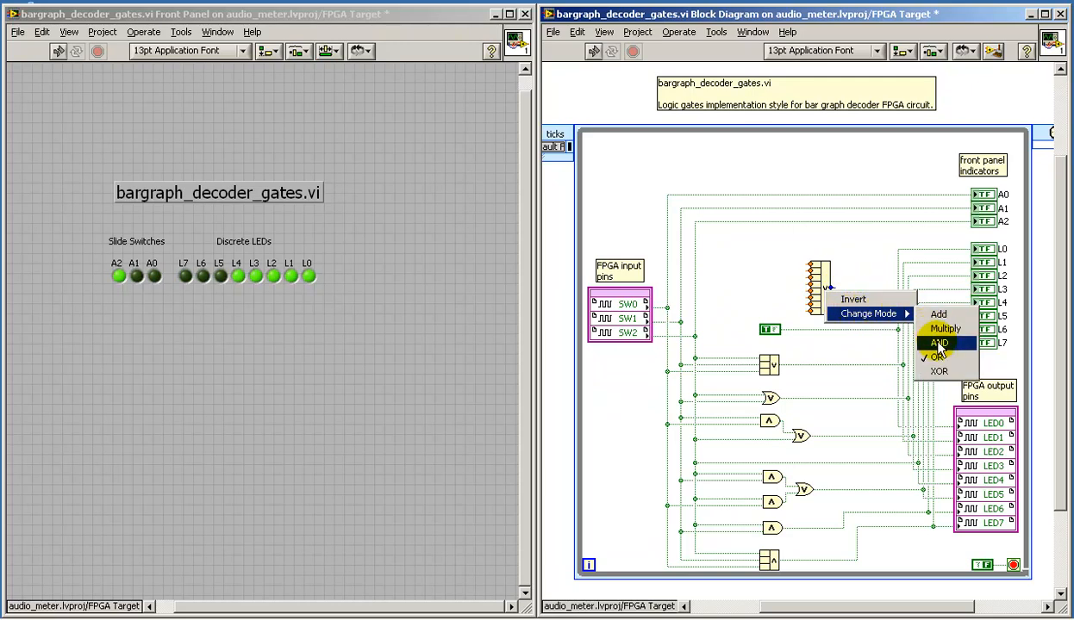
click(939, 345)
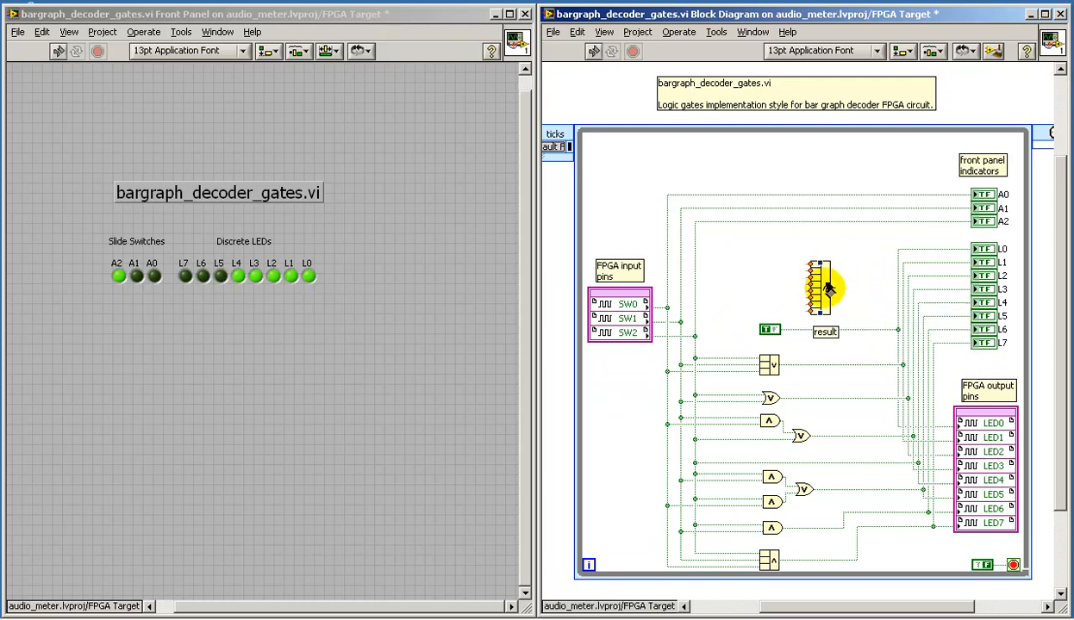
right_click(827, 289)
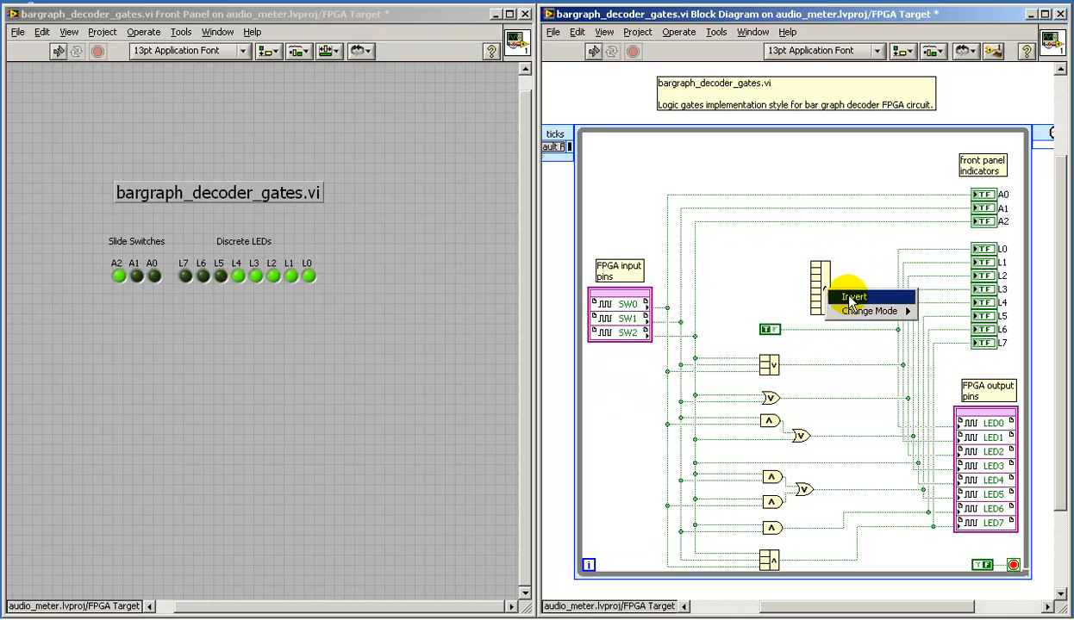
click(853, 297)
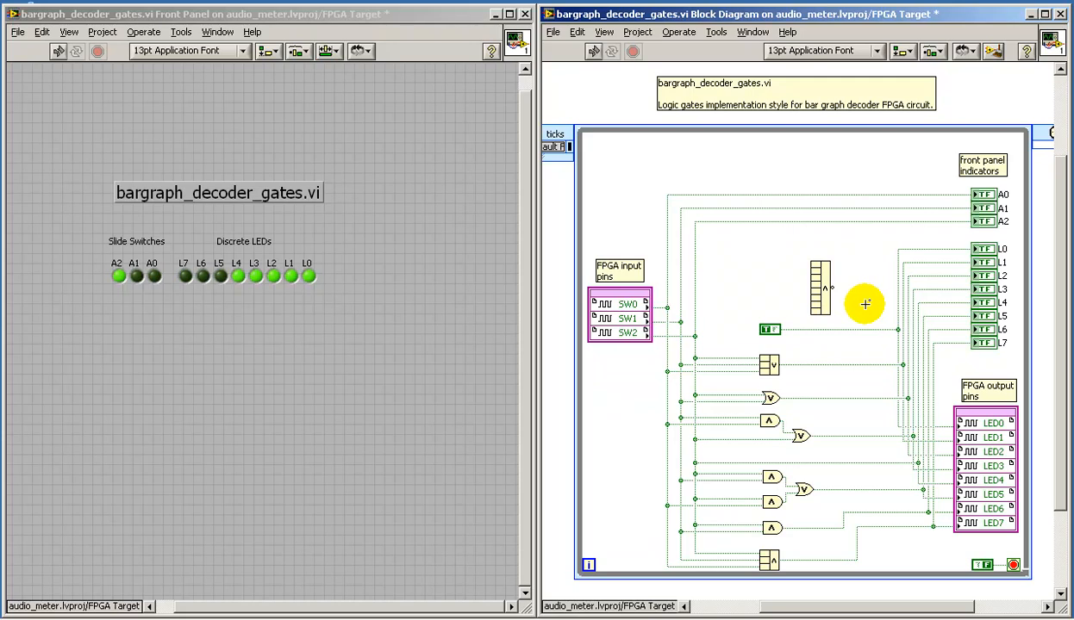
mouse_move(767, 331)
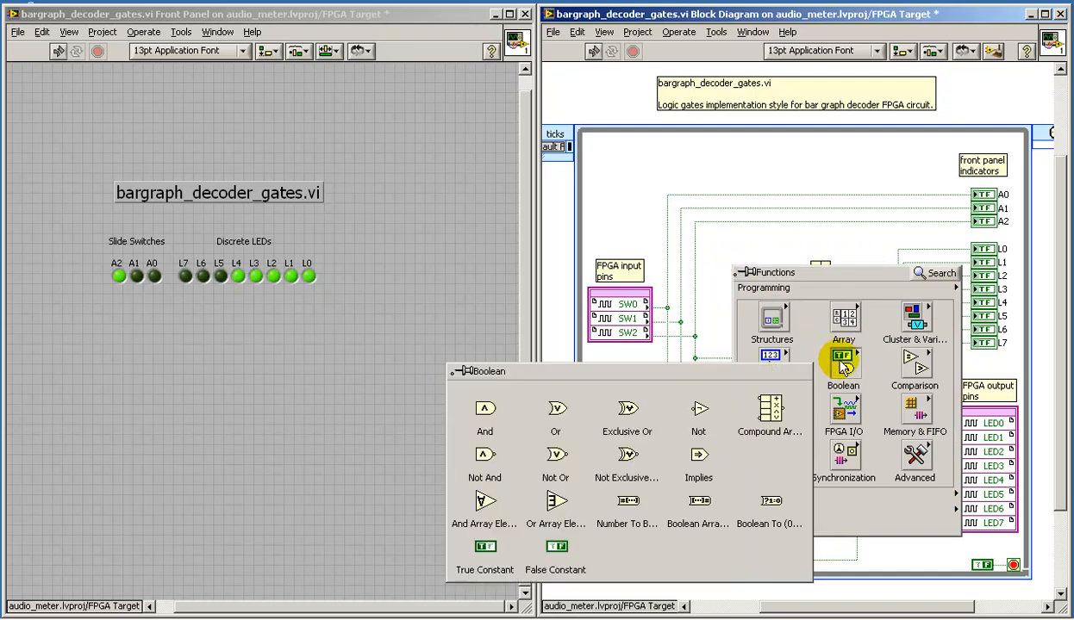
mouse_move(485, 551)
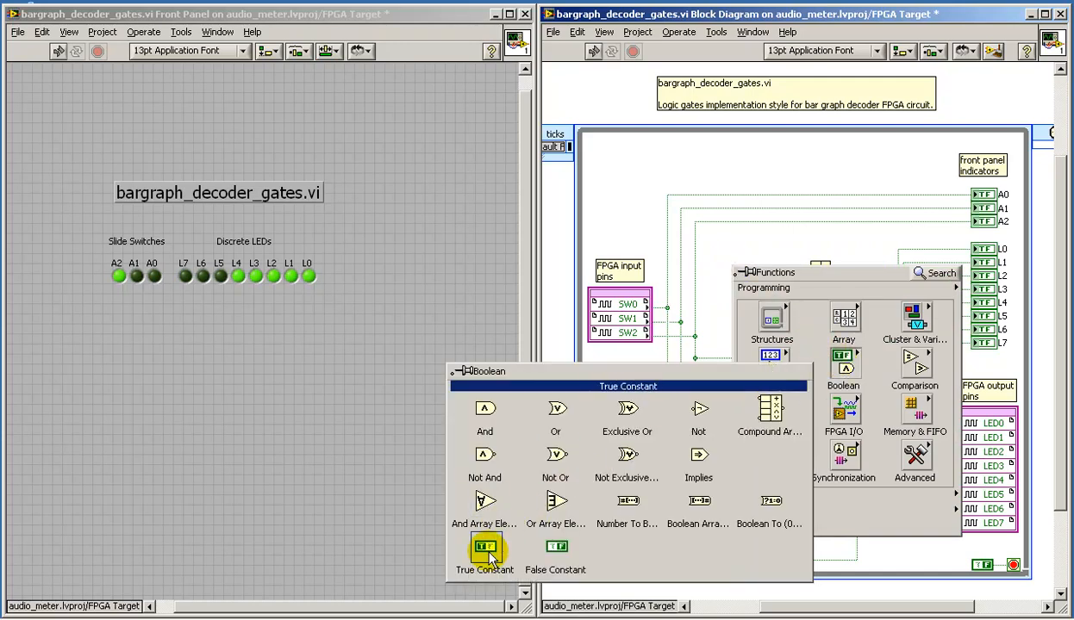
mouse_move(555, 552)
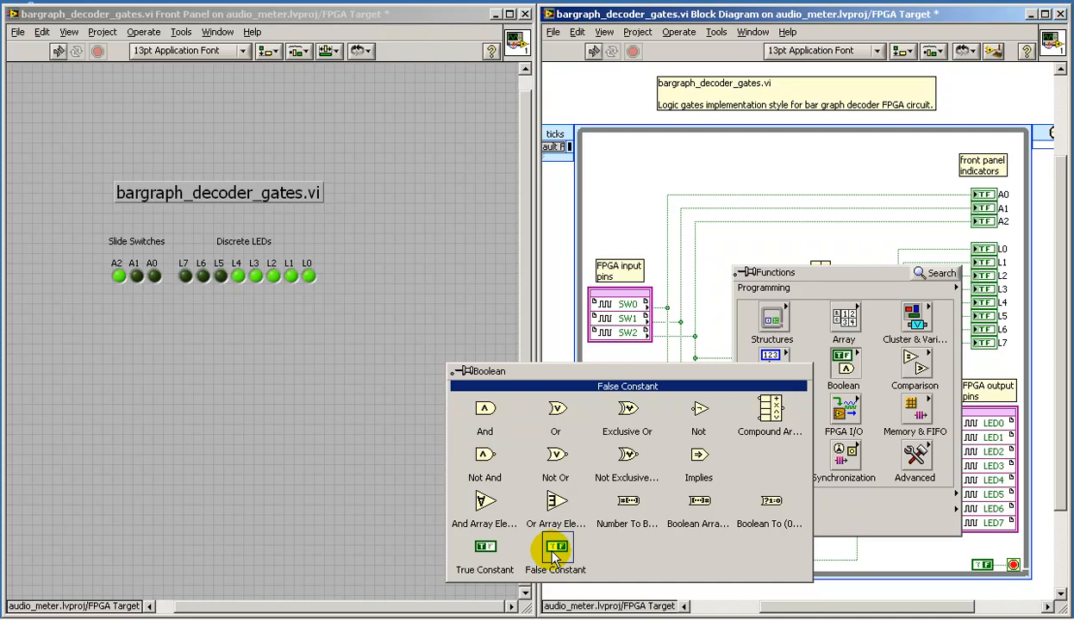
Select a False Constant from the Boolean functions for the block diagram
click(555, 548)
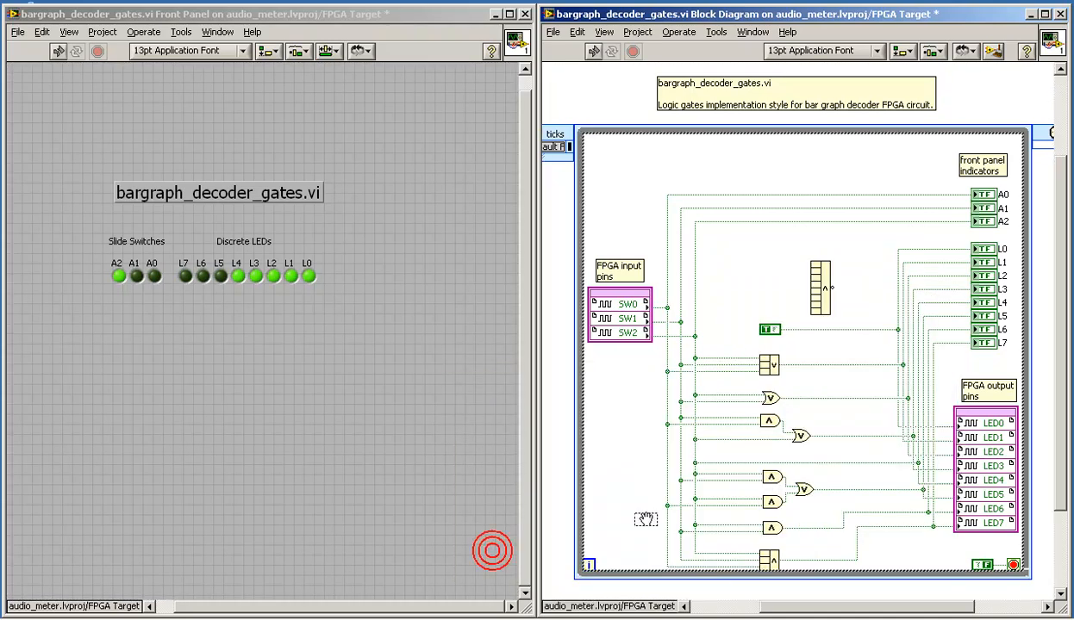